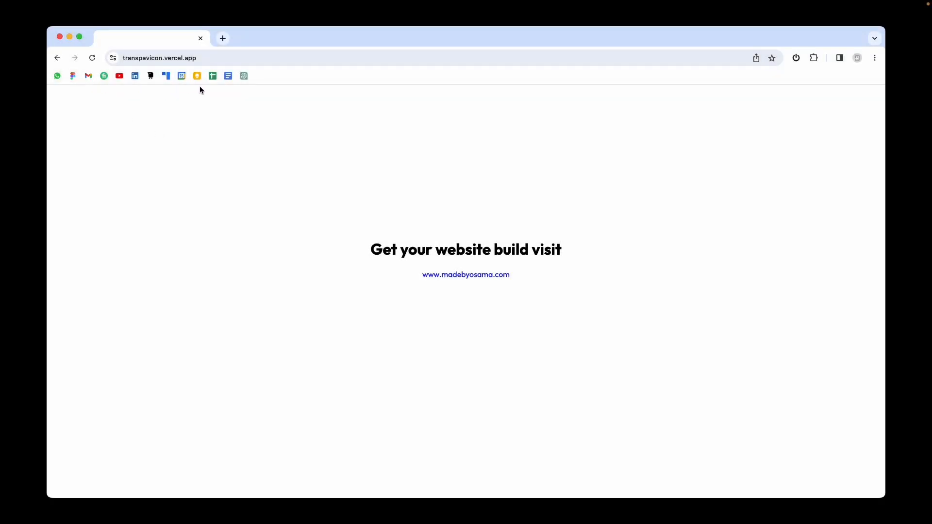
mouse_move(199, 95)
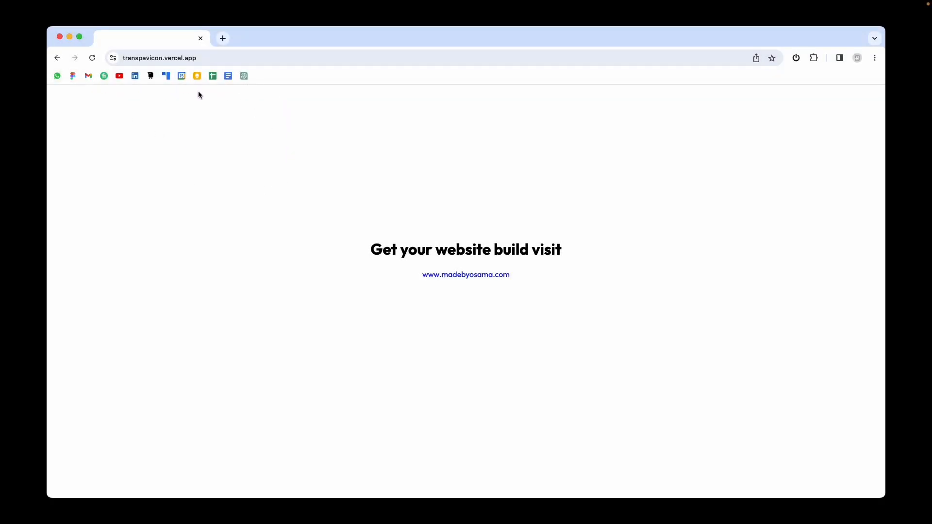
mouse_move(151, 150)
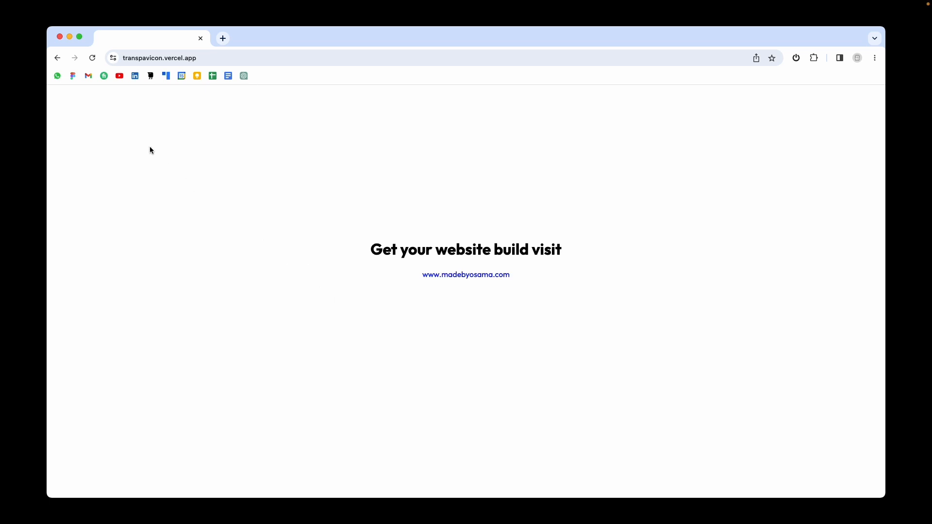
mouse_move(292, 290)
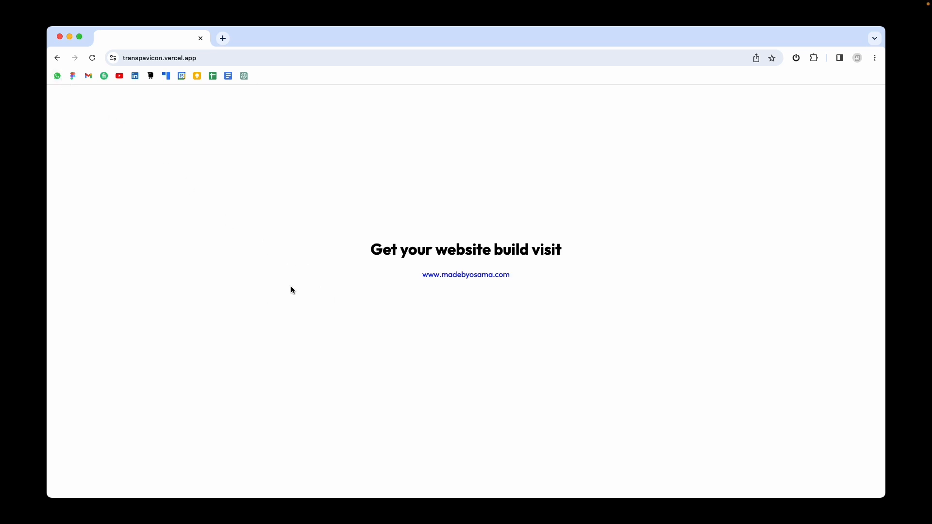
mouse_move(377, 233)
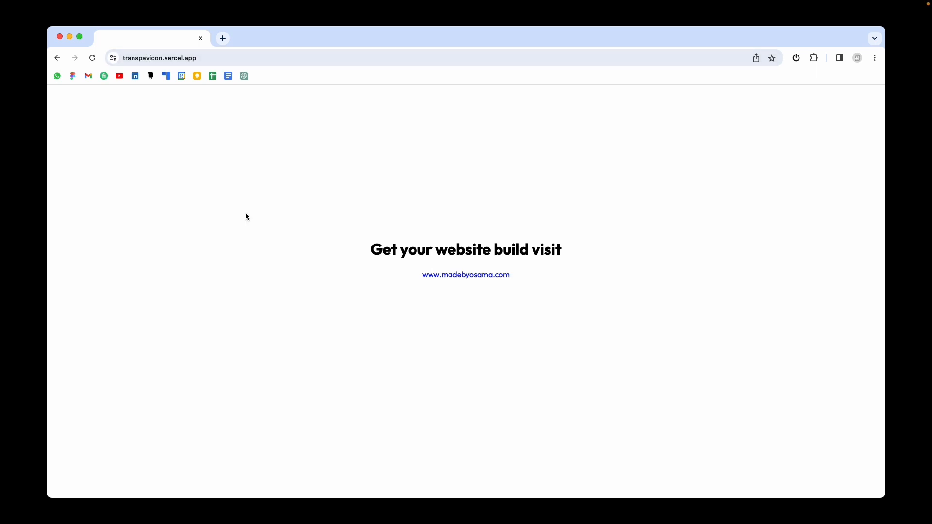
mouse_move(772, 59)
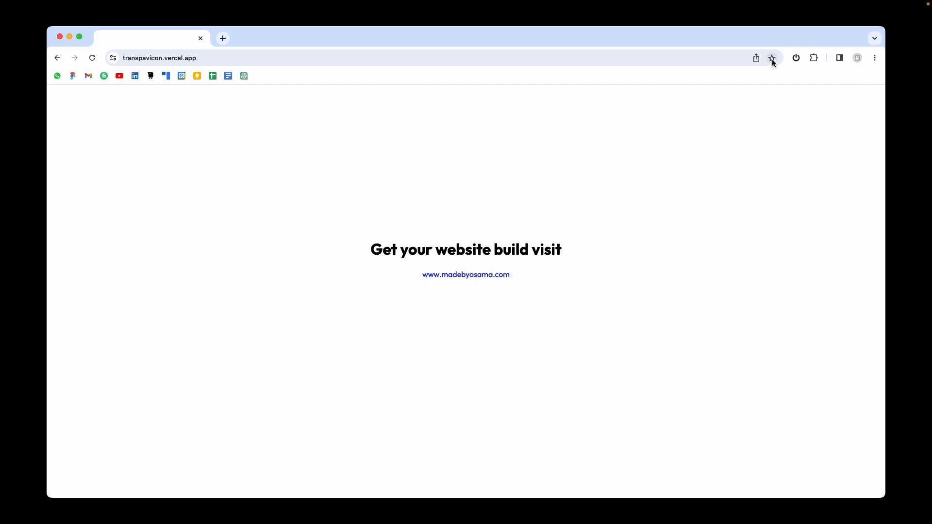
Bookmark the transpavicon.vercel.app page with the address-bar star.
left_click(772, 58)
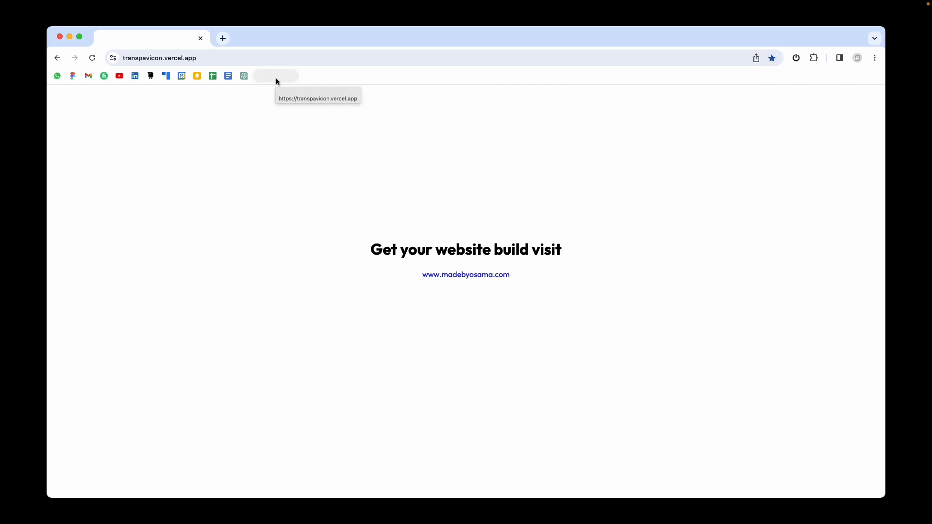
mouse_move(285, 79)
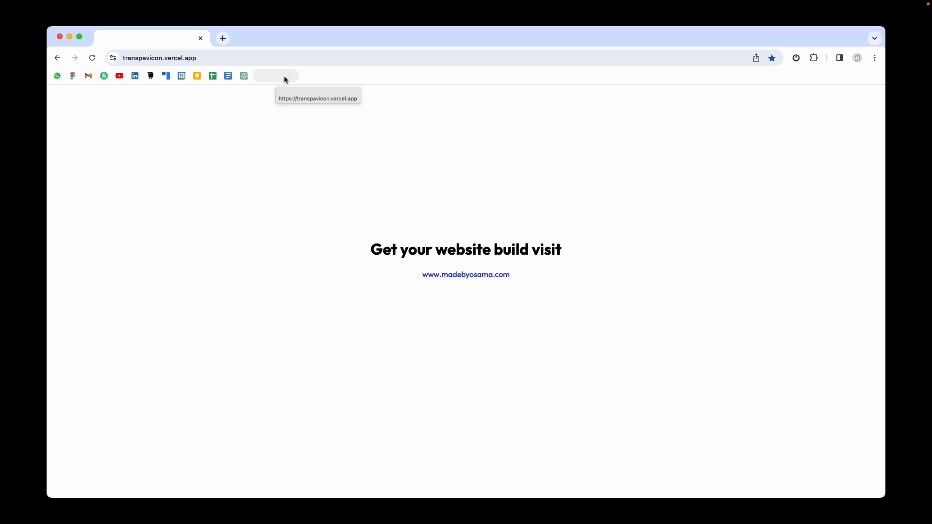
mouse_move(56, 76)
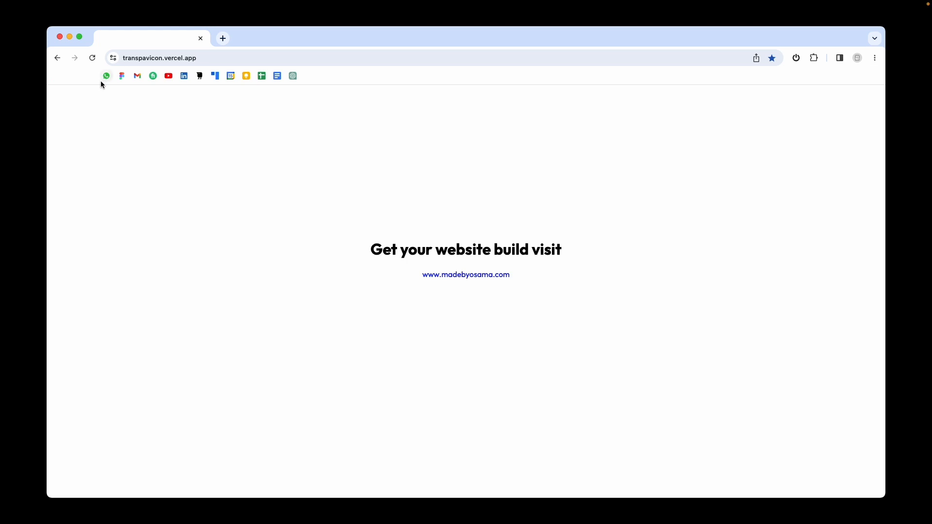
mouse_move(309, 83)
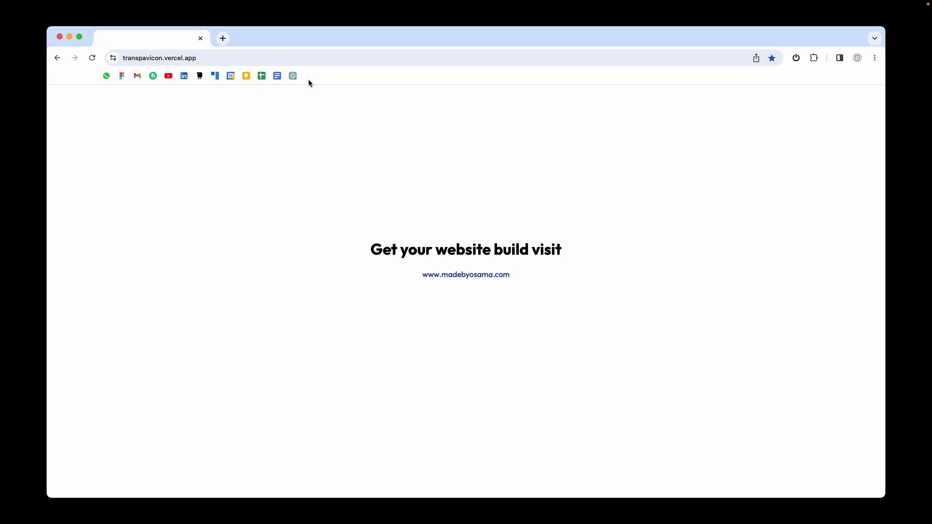
mouse_move(310, 231)
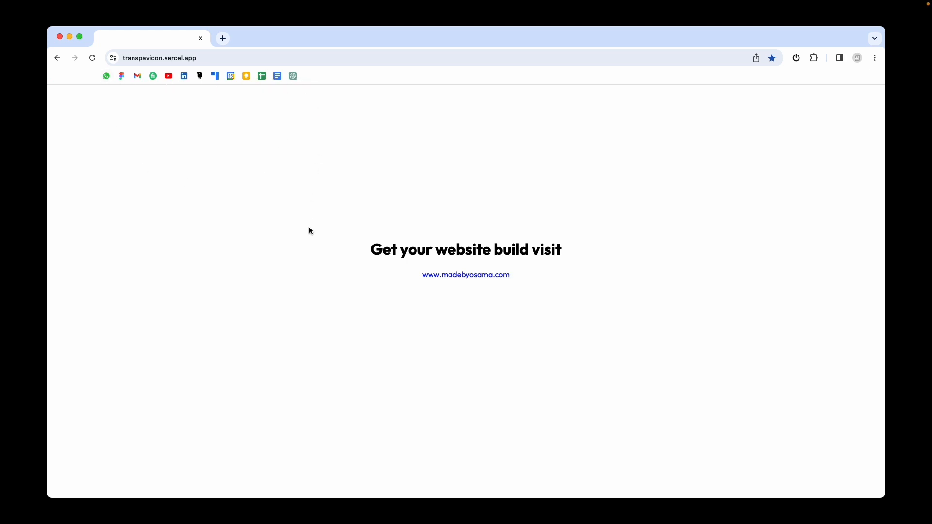
mouse_move(352, 87)
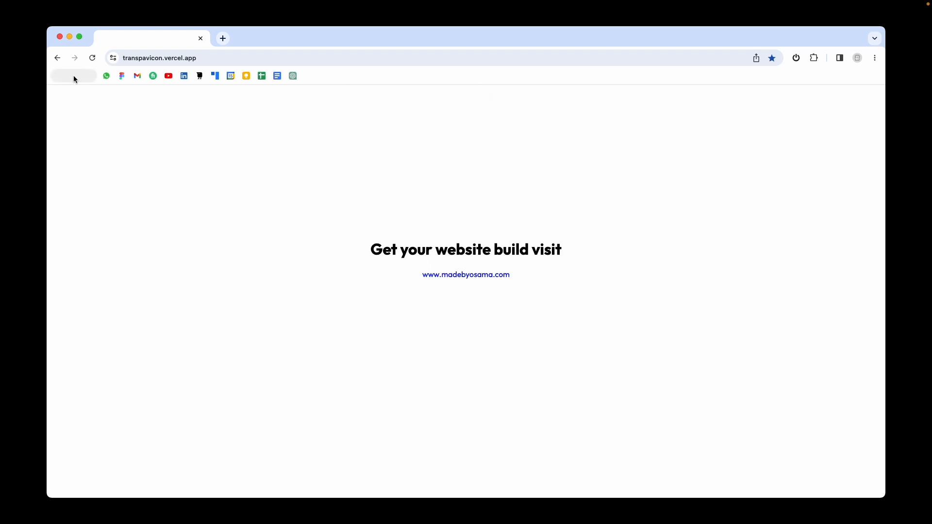
Open Bookmark Manager from the bookmarks bar's context menu.
right_click(74, 78)
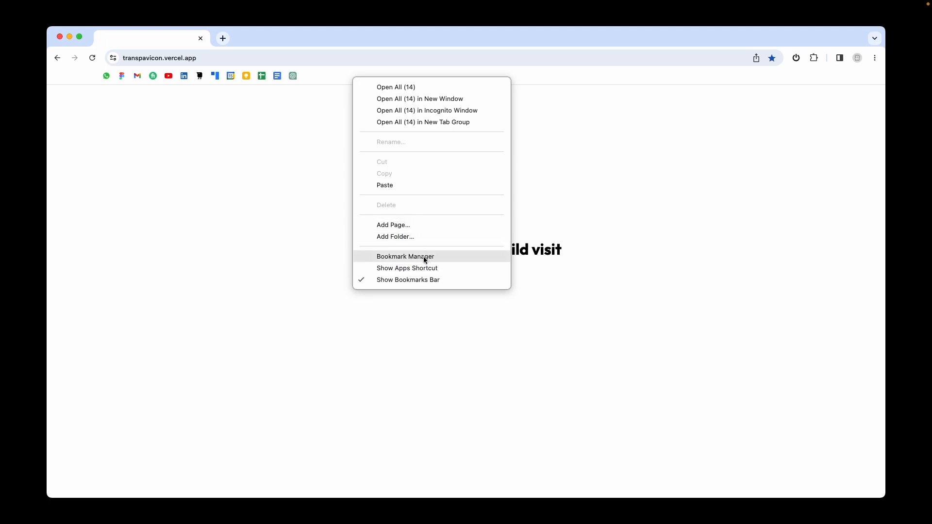
left_click(405, 257)
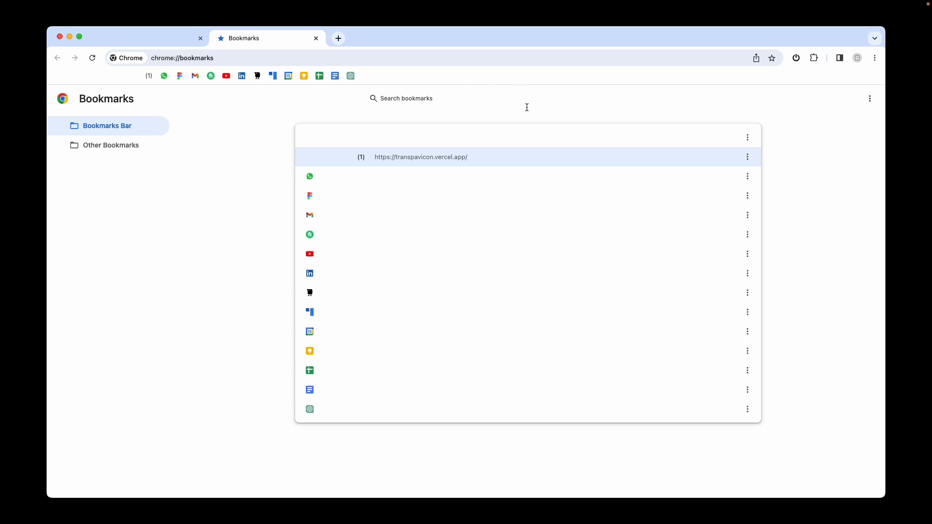
Clear the sixth copied transpavicon bookmark's name and save it as a nameless spacer.
right_click(429, 254)
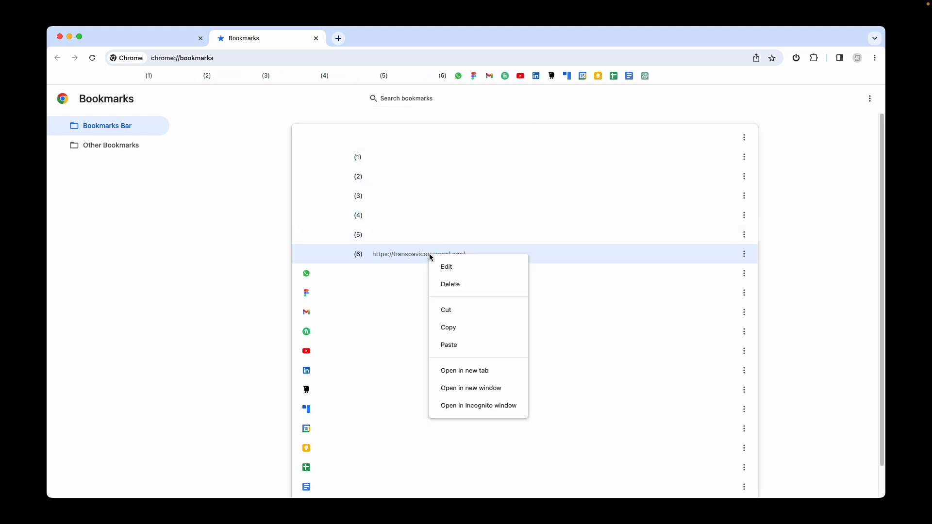
mouse_move(450, 286)
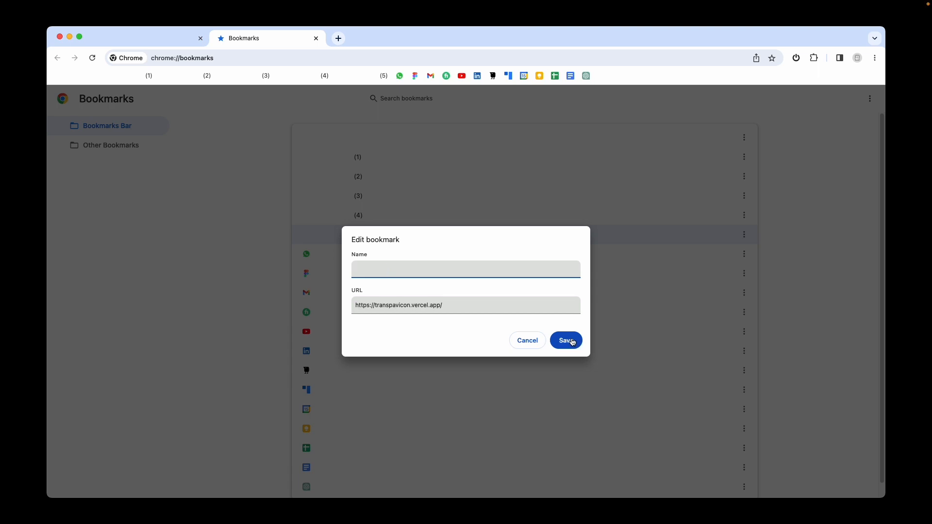
left_click(566, 340)
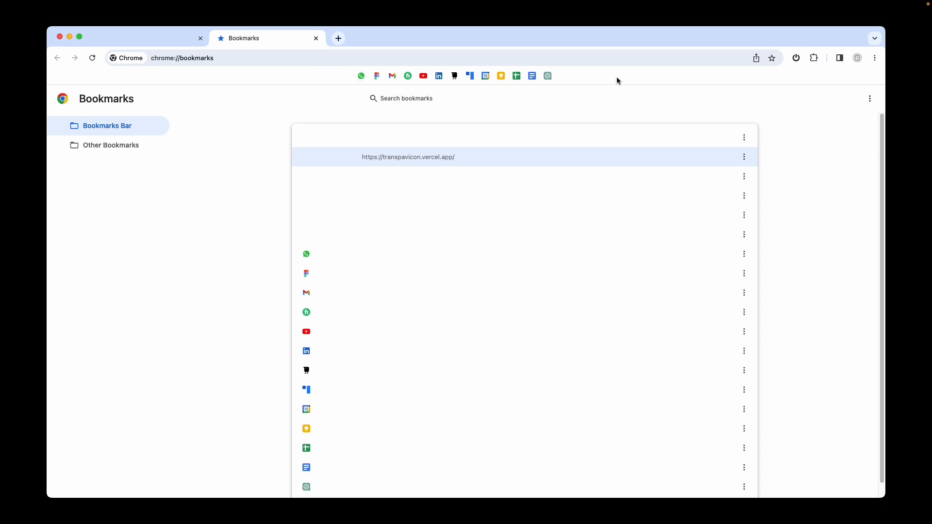
mouse_move(357, 256)
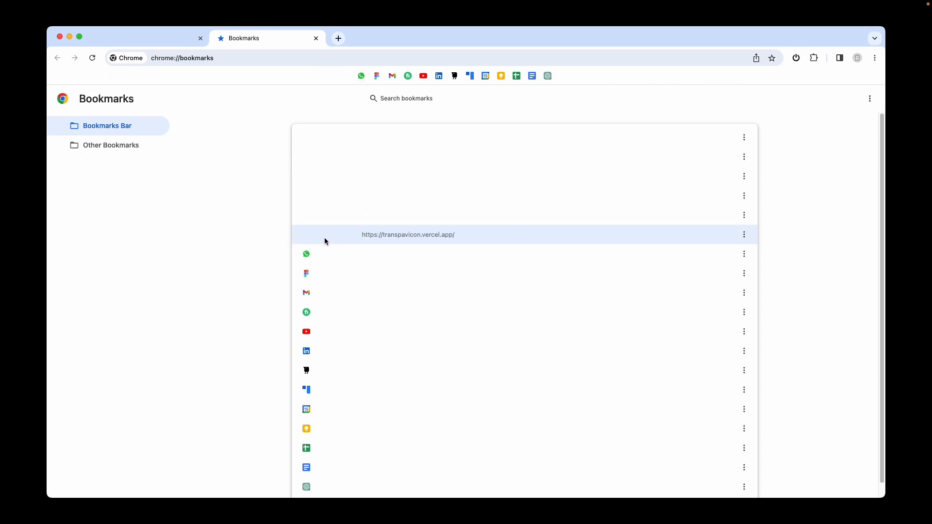
Rename the spacer bookmark to a name of only spaces and save.
left_click(744, 235)
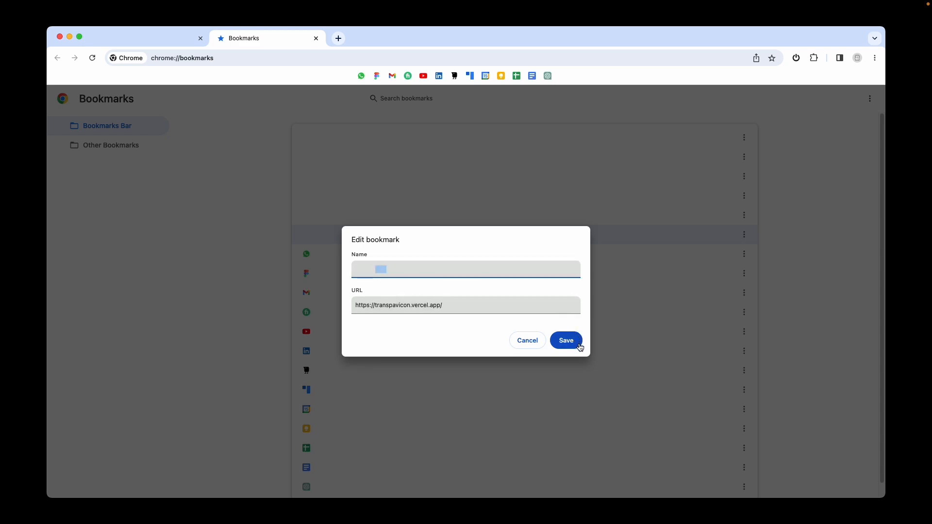
left_click(566, 340)
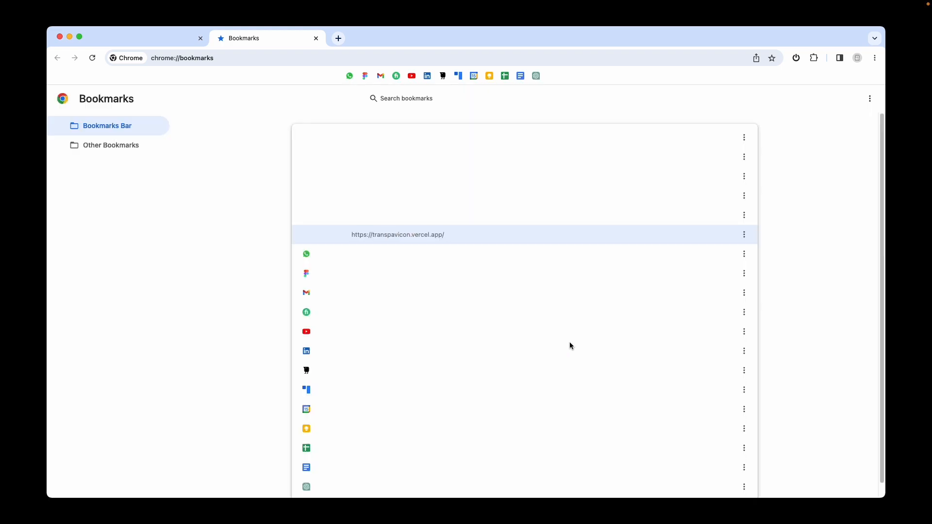
mouse_move(340, 78)
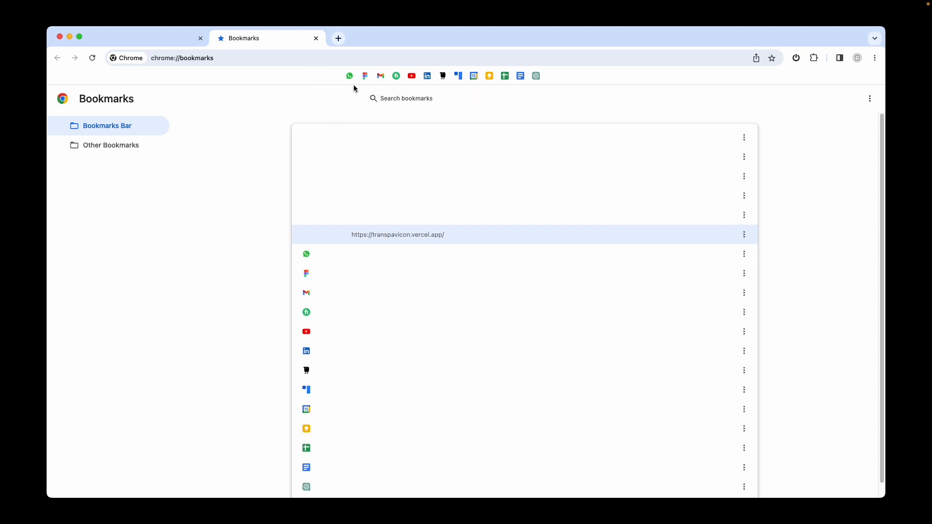
Remove some spaces from the spacer bookmark's whitespace name and save.
left_click(435, 240)
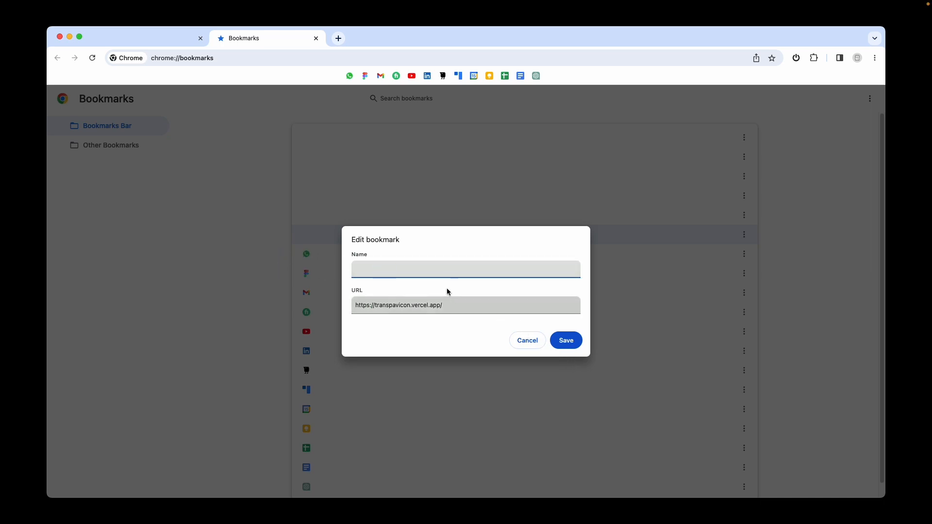
left_click(465, 270)
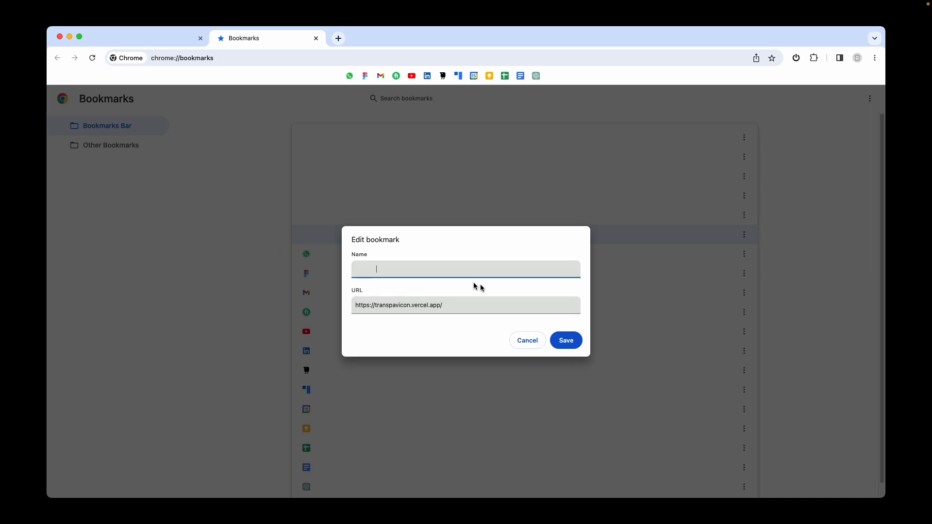
left_click(566, 340)
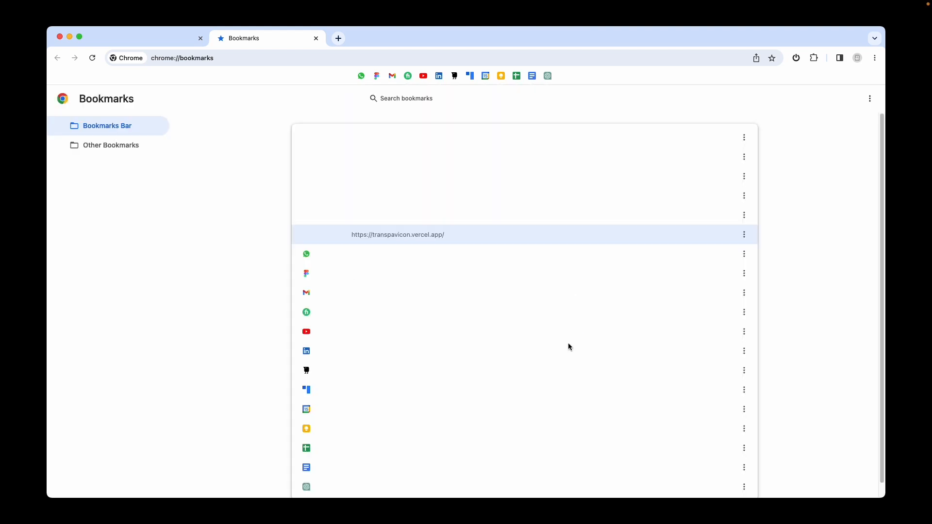
mouse_move(361, 76)
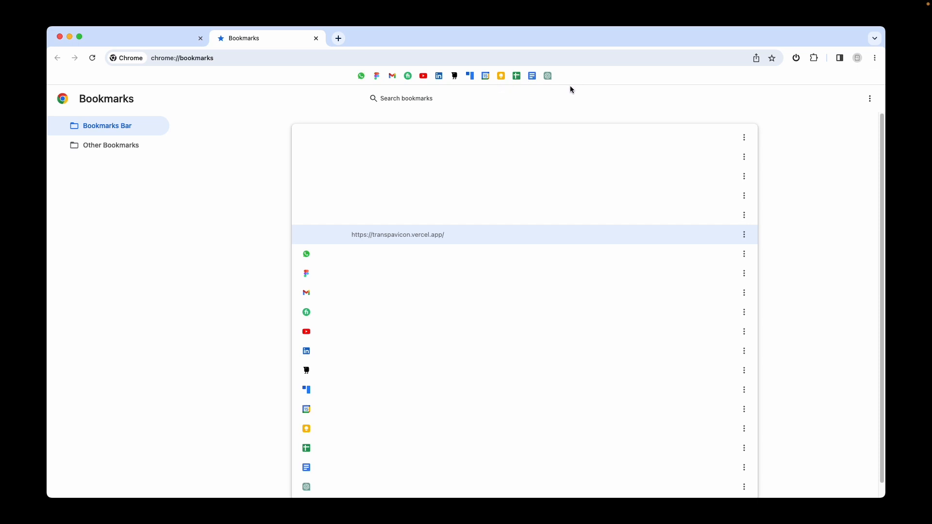
mouse_move(366, 112)
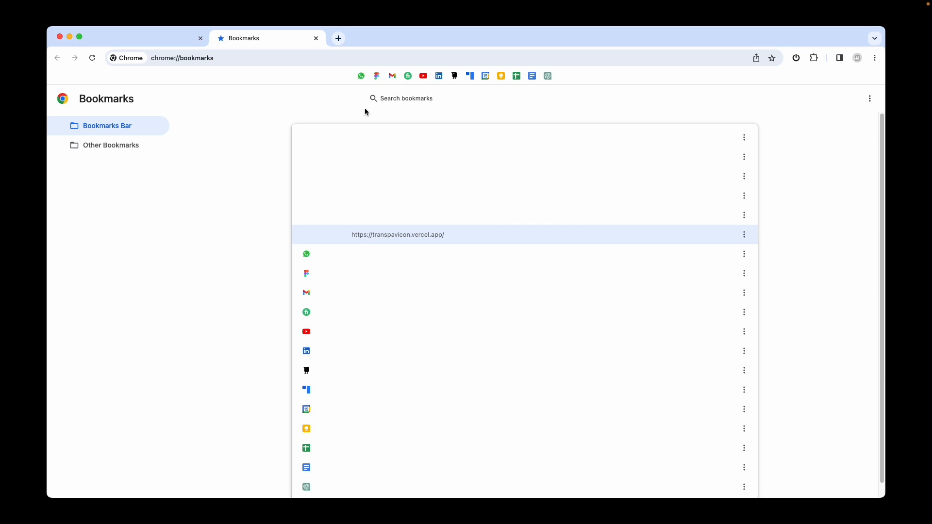
mouse_move(532, 79)
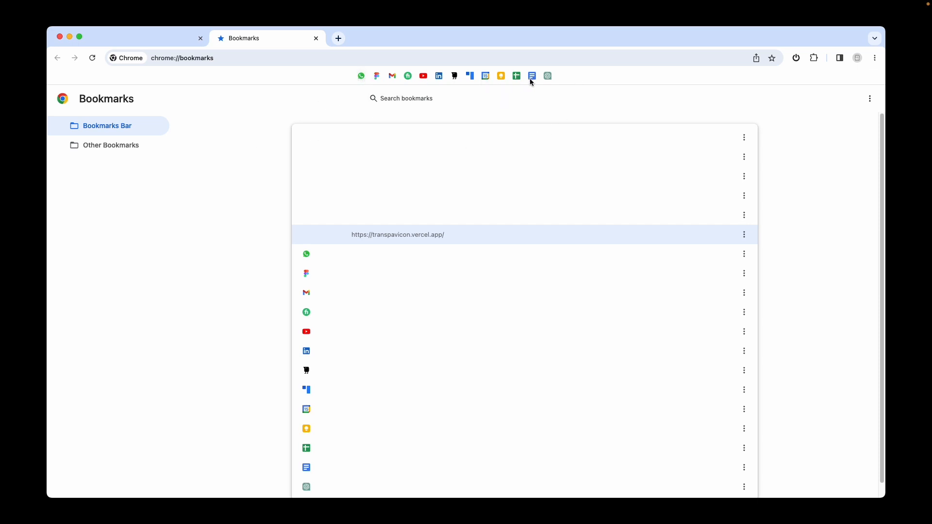
mouse_move(250, 195)
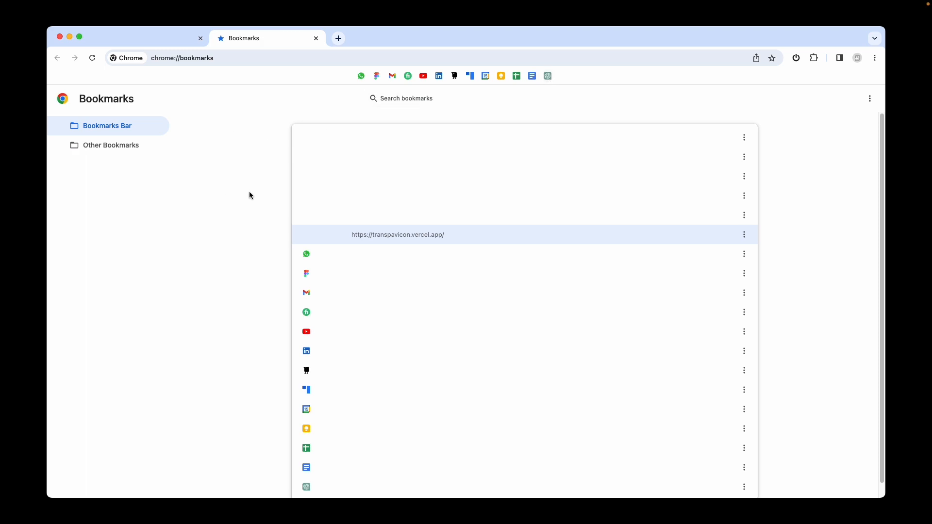
mouse_move(247, 196)
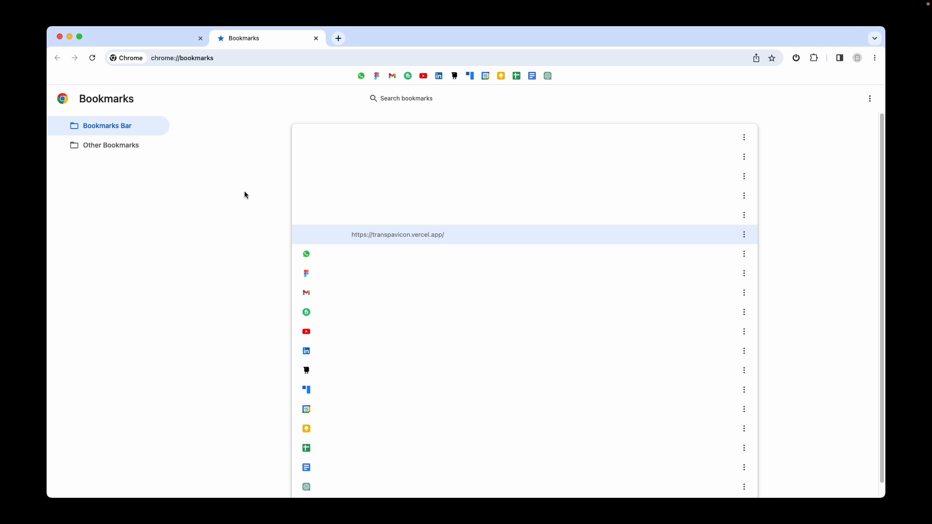
mouse_move(799, 133)
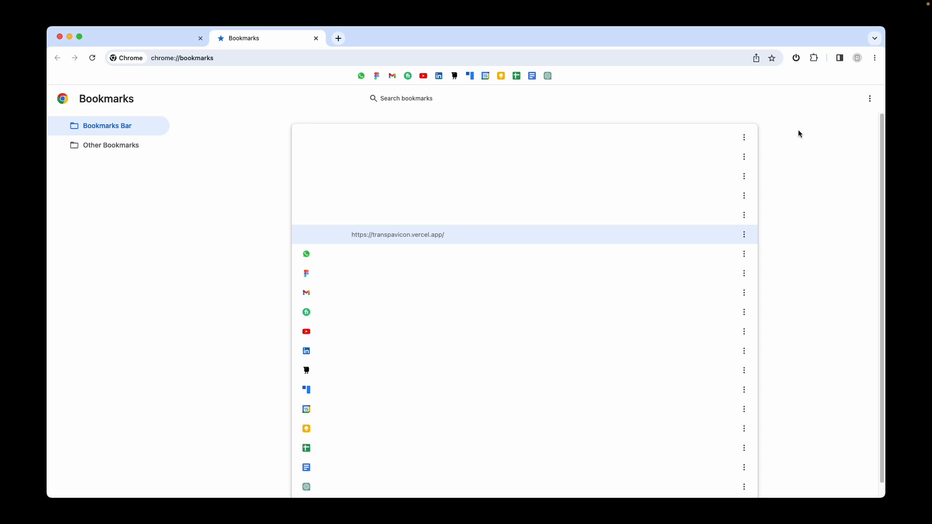